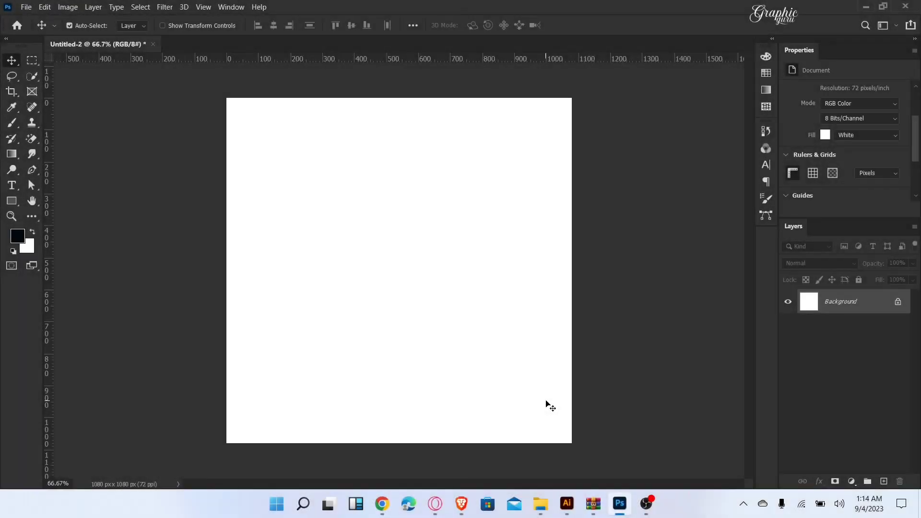
mouse_move(578, 487)
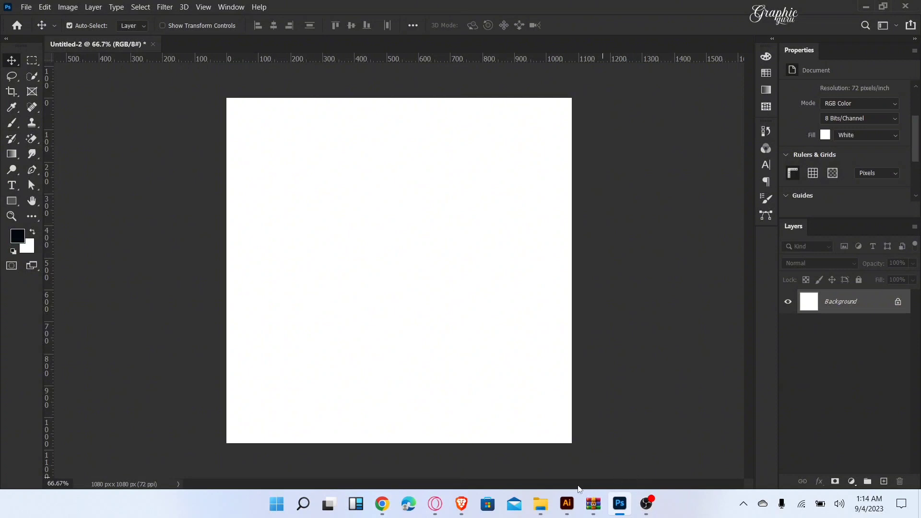
mouse_move(440, 209)
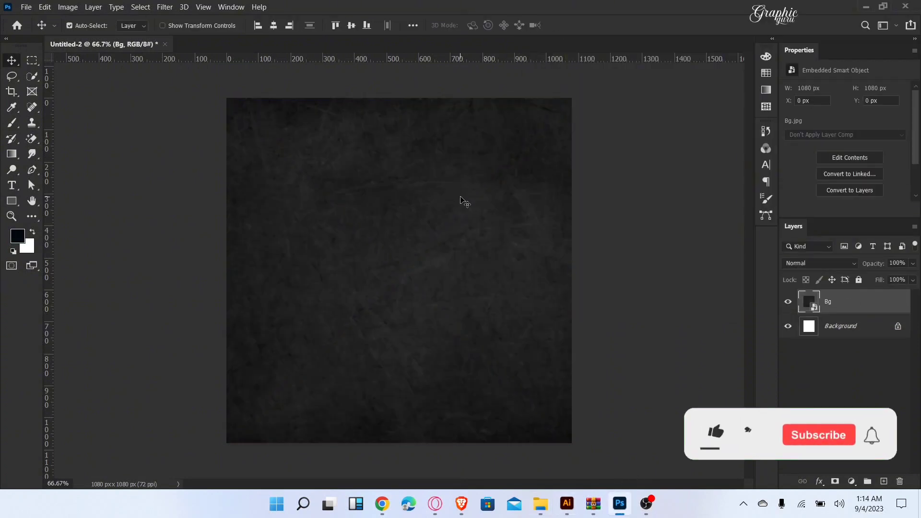
Step: Place the dark scratched Bg.jpg texture so it fills the 1080×1080 canvas
click(715, 435)
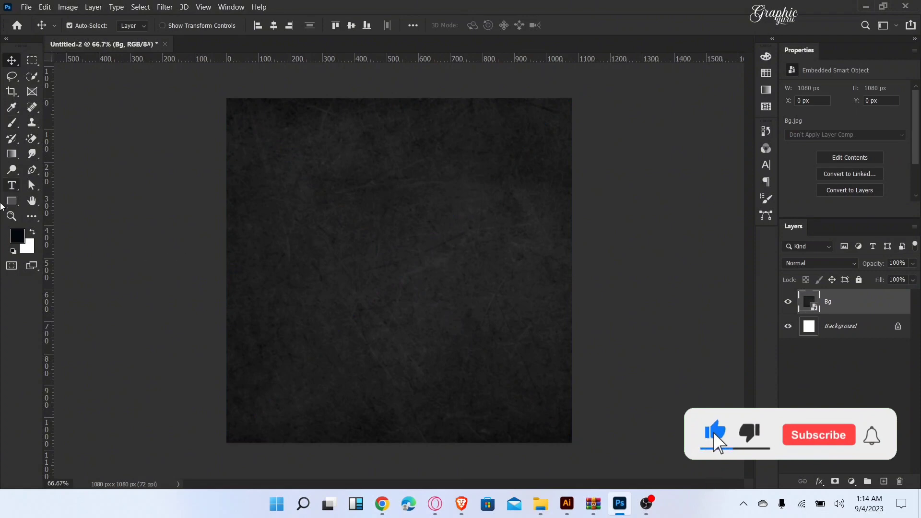
click(11, 186)
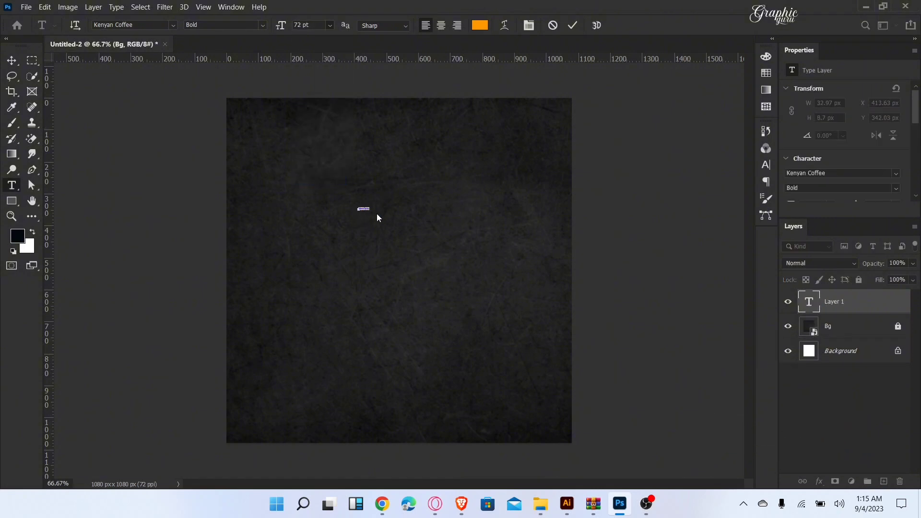
Step: Replace the placeholder text with large bold orange SHOES
text(Lorem Ipsum)
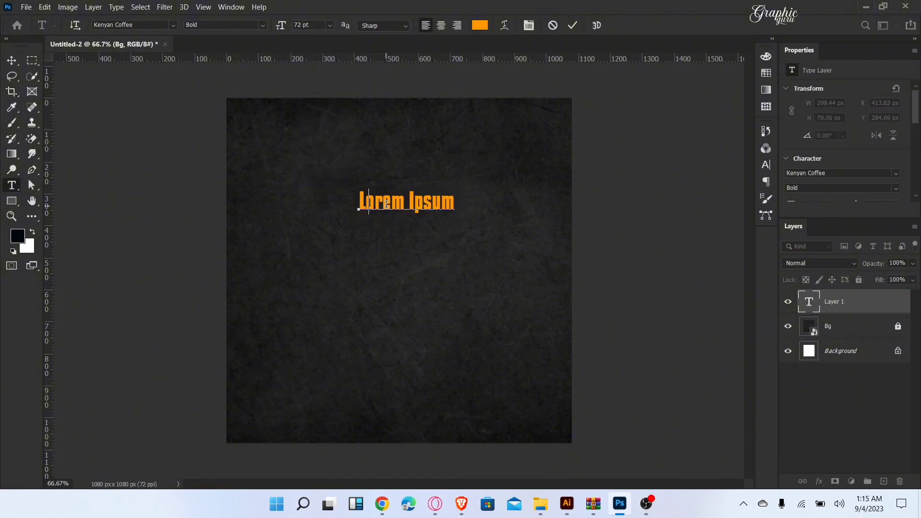
text(SHOES)
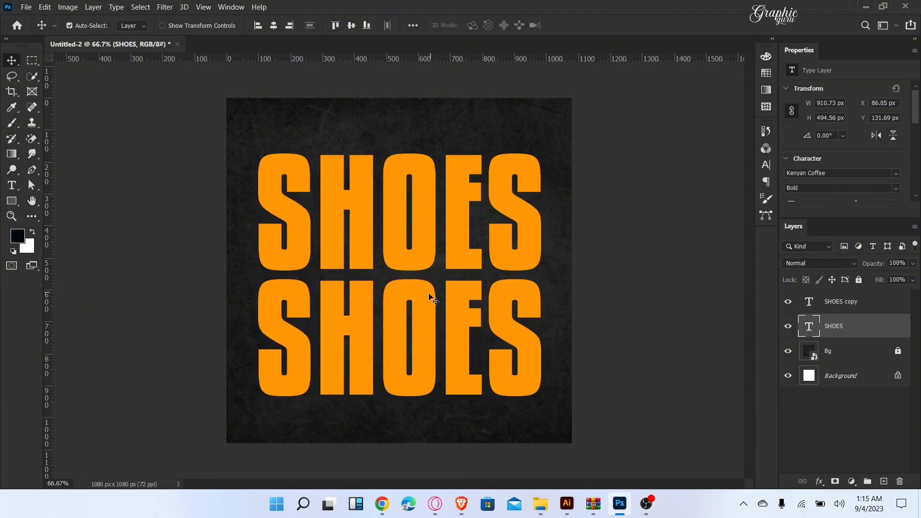
Step: Flip the SHOES copy vertically and drag it up beneath the original
click(840, 301)
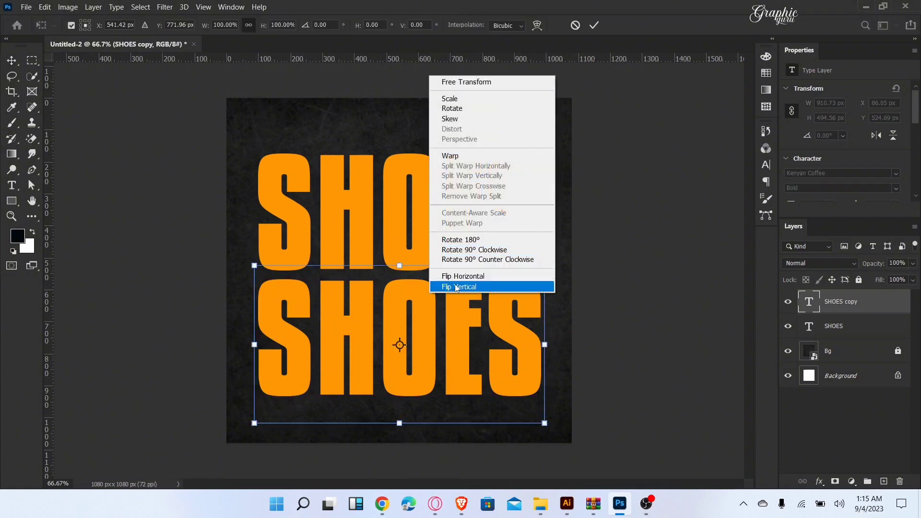
click(463, 277)
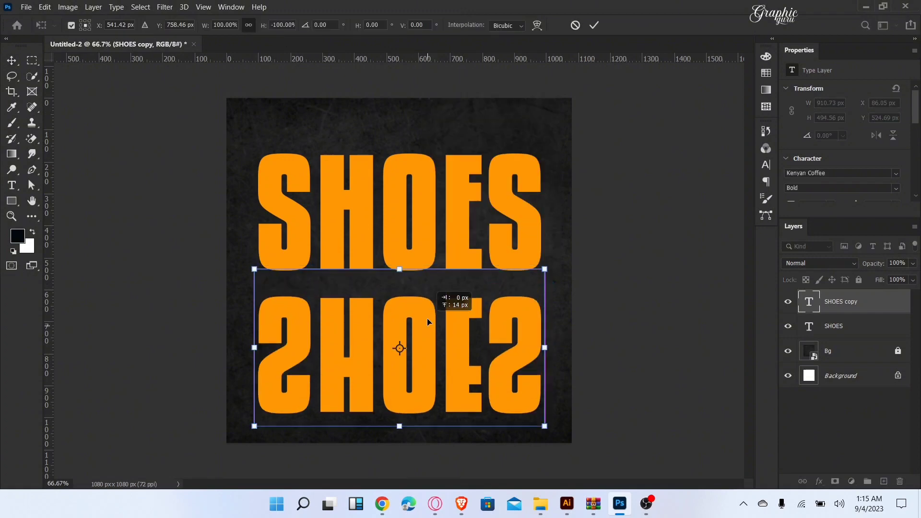
drag(400, 349, 399, 323)
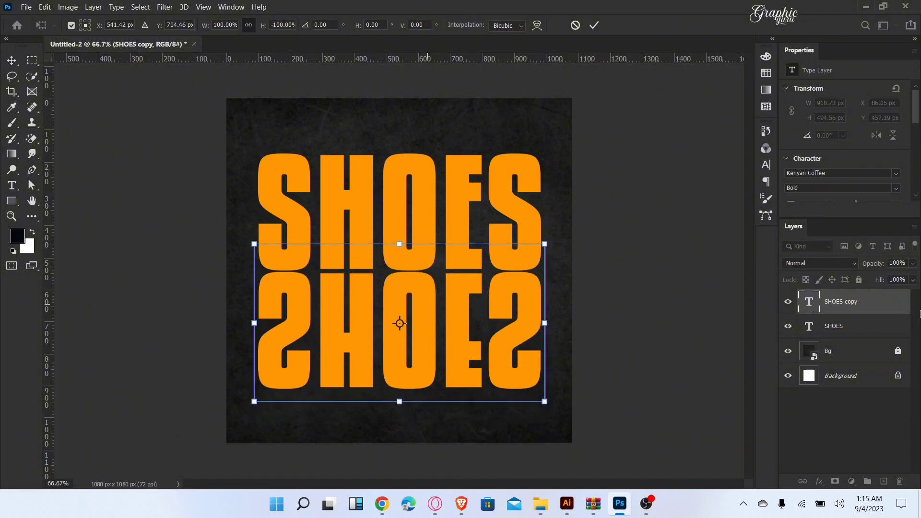
Step: Give the SHOES copy 0 fill opacity with an orange stroke outline
right_click(840, 302)
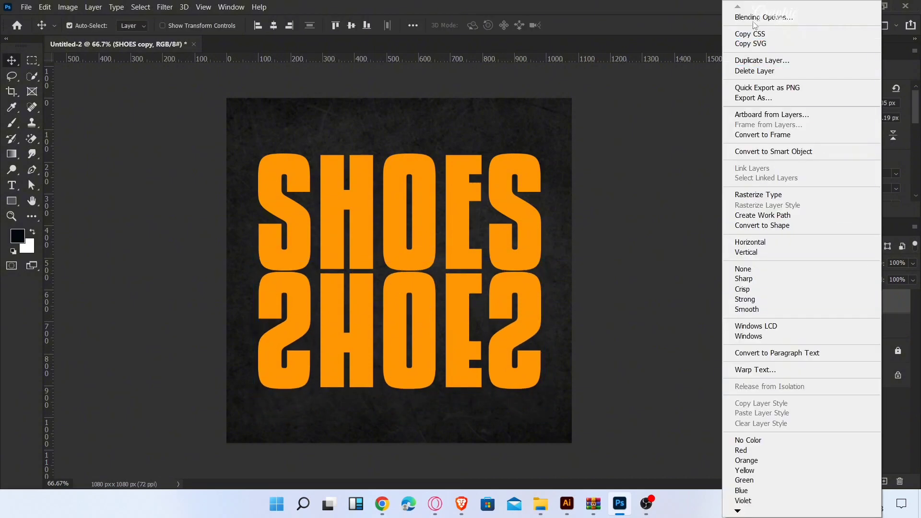
click(763, 17)
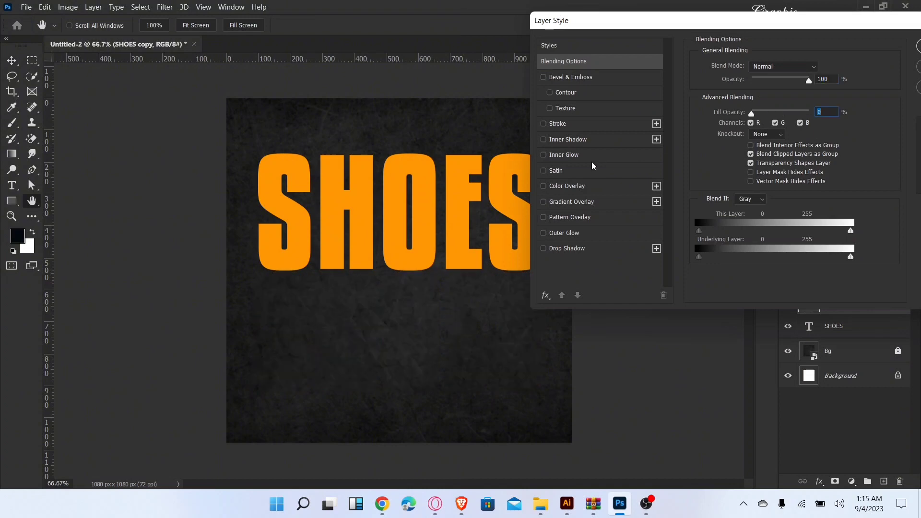
click(544, 123)
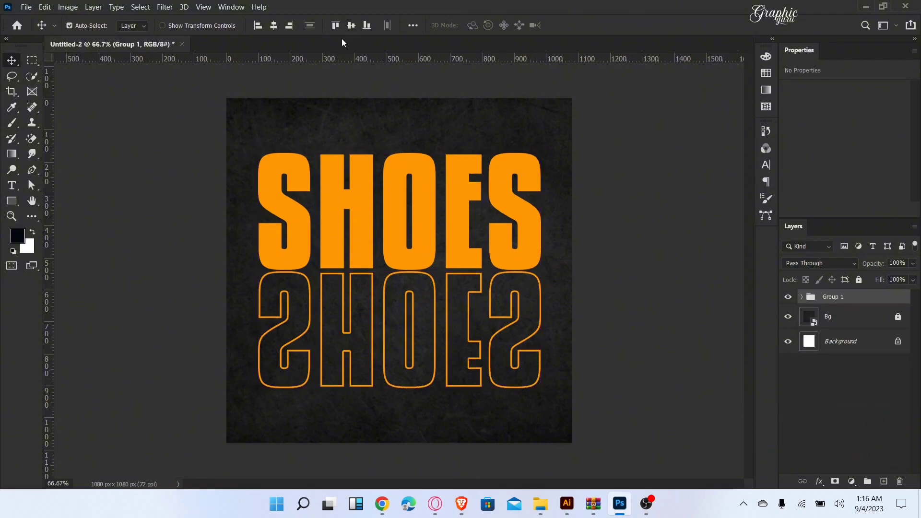
mouse_move(611, 234)
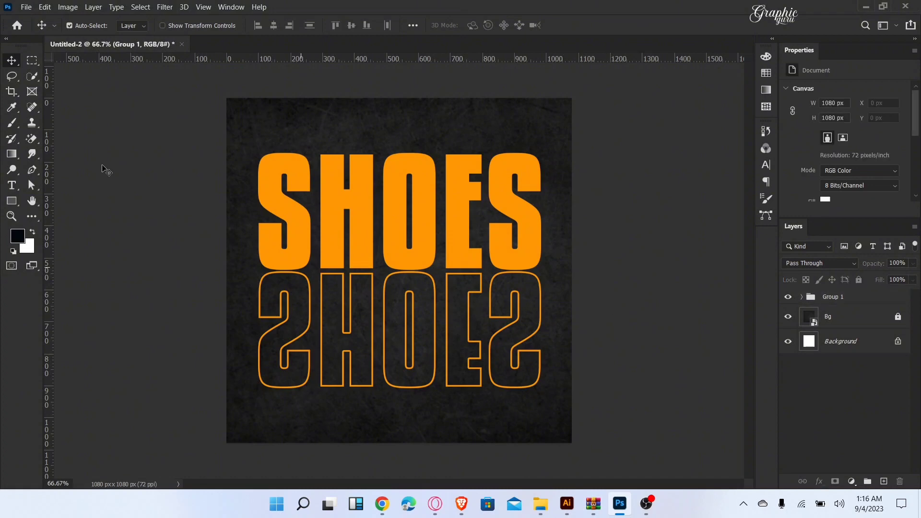
Step: Add regular-weight orange NEW ARRIVAL text above SHOES with tracking 660
click(12, 185)
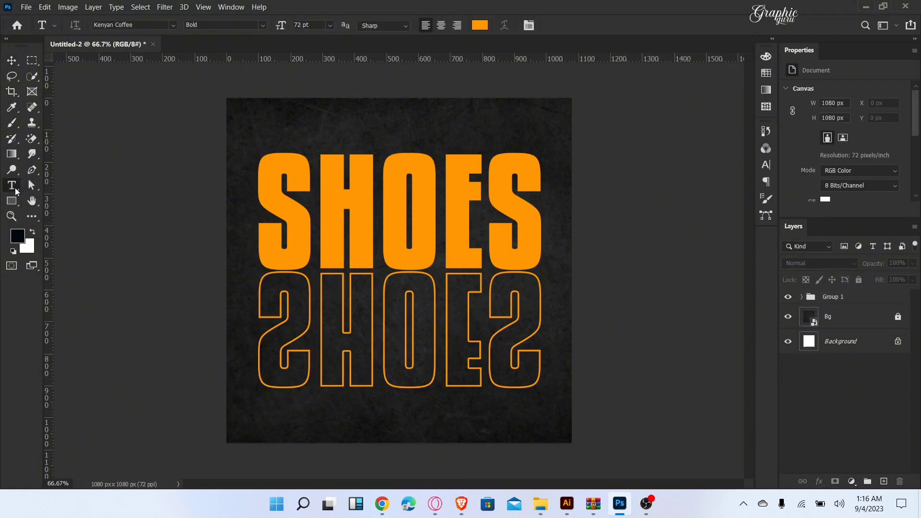
mouse_move(353, 142)
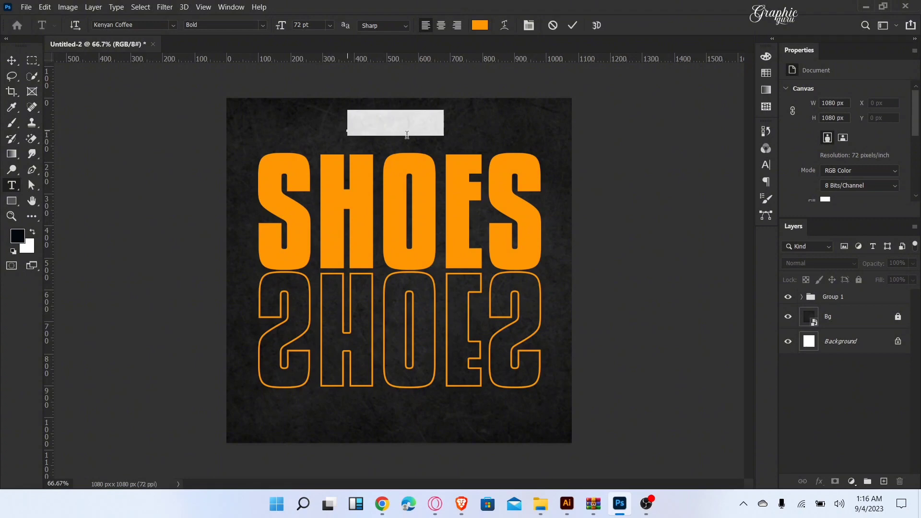
text(NEW)
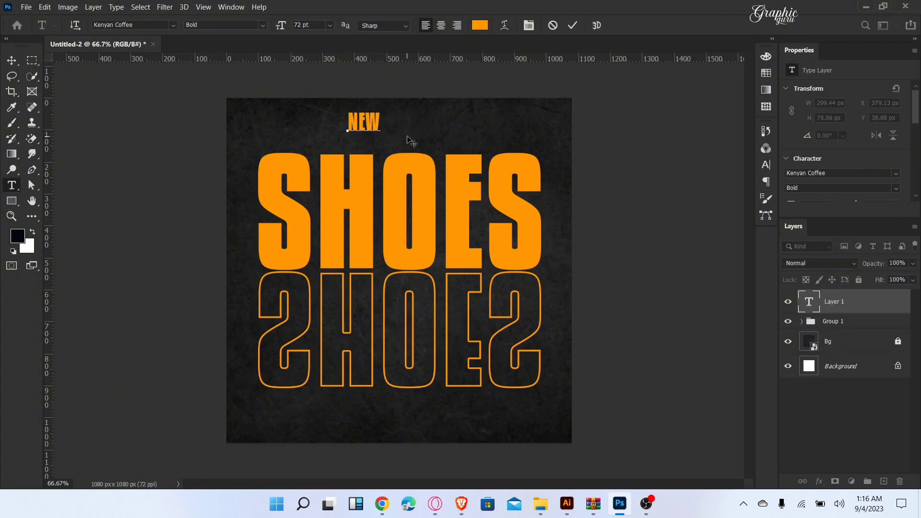
text(ARRI)
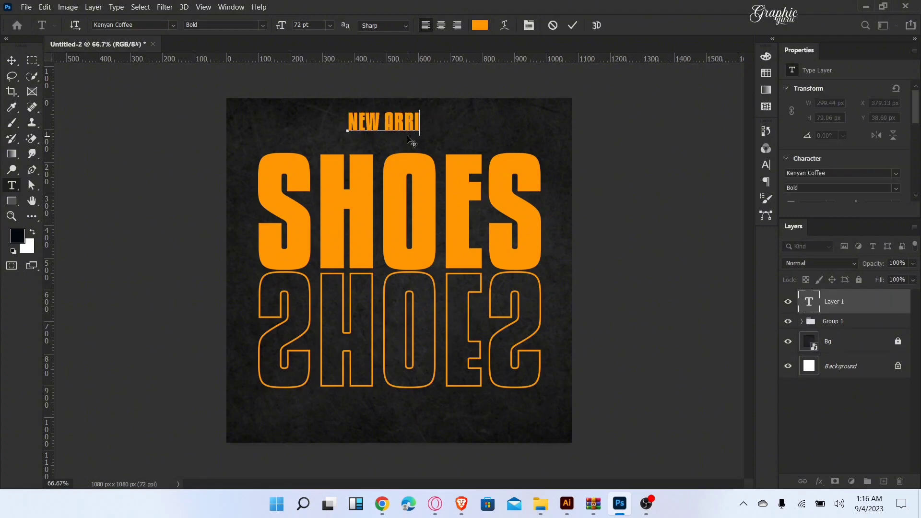
text(VAL)
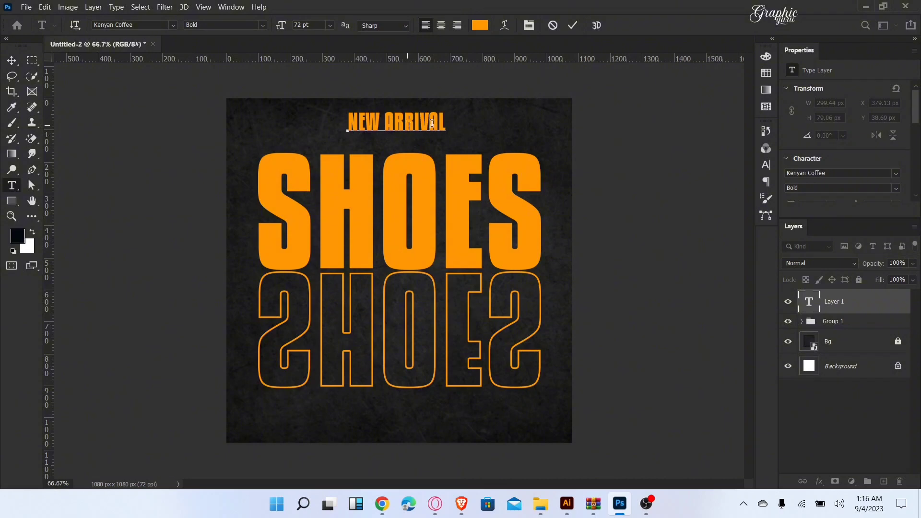
click(572, 26)
text(780)
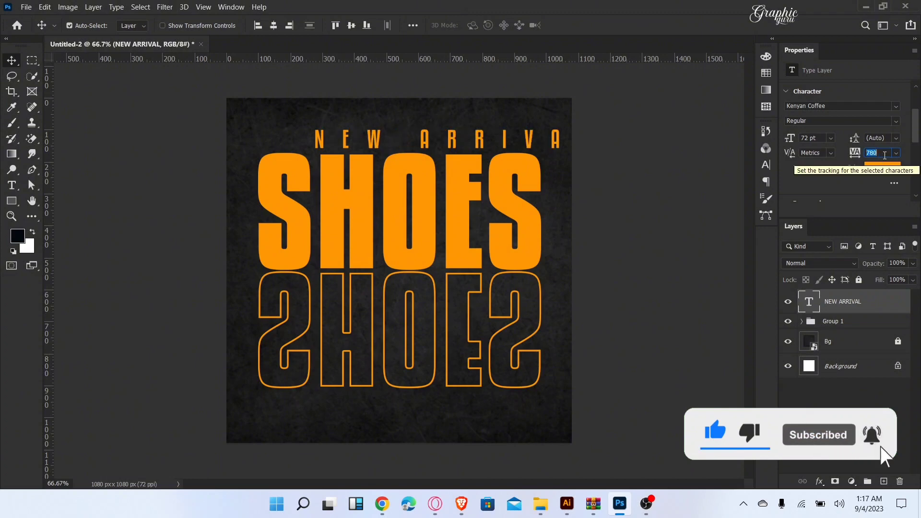
text(660)
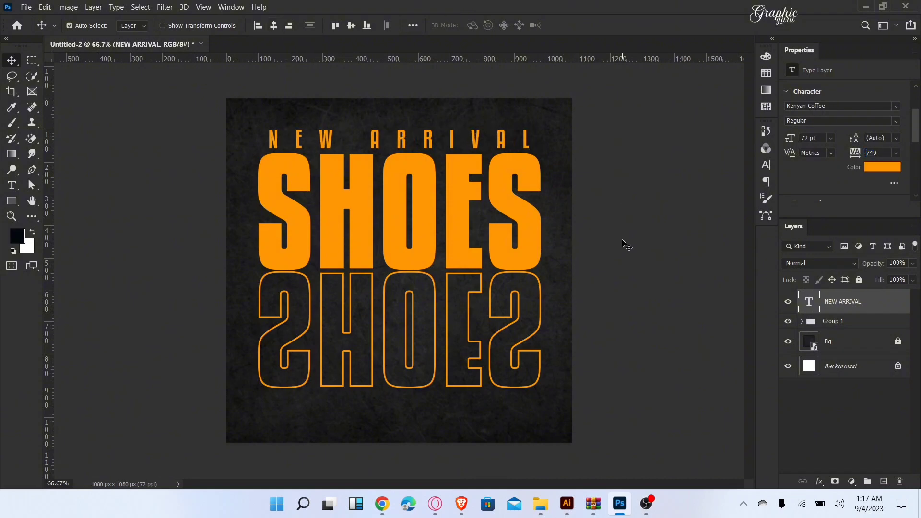
click(539, 503)
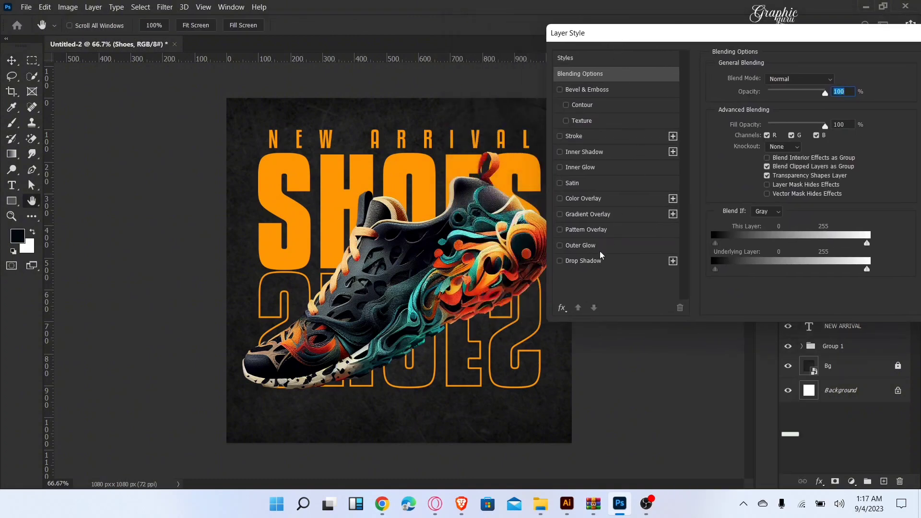
Step: Give the sneaker image a drop shadow with distance 10 and size 20
click(584, 260)
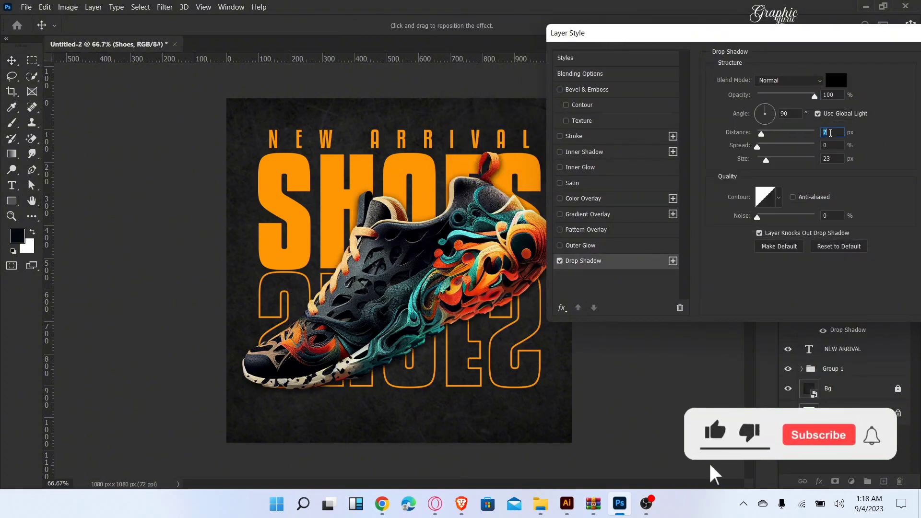
text(10)
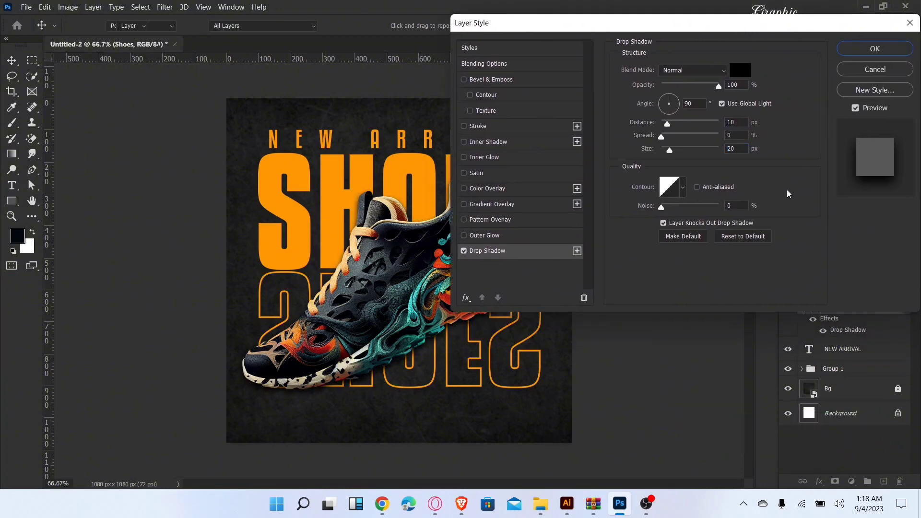
click(874, 49)
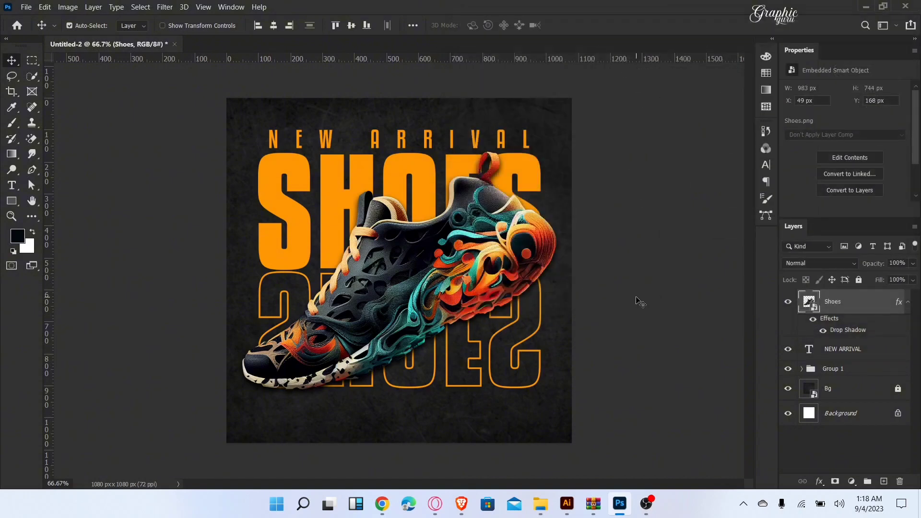
Step: Draw a rectangle near the poster bottom with a solid 3 px orange stroke
click(12, 201)
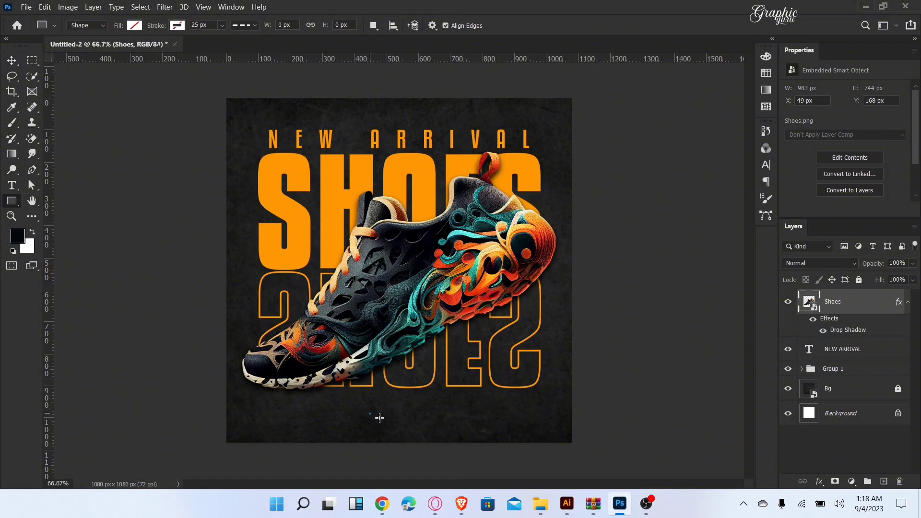
drag(370, 414, 470, 433)
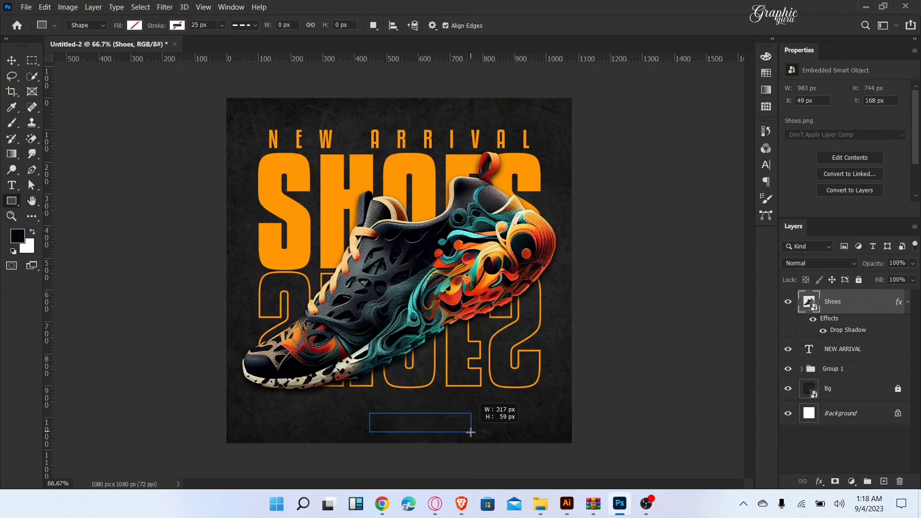
drag(369, 411, 470, 432)
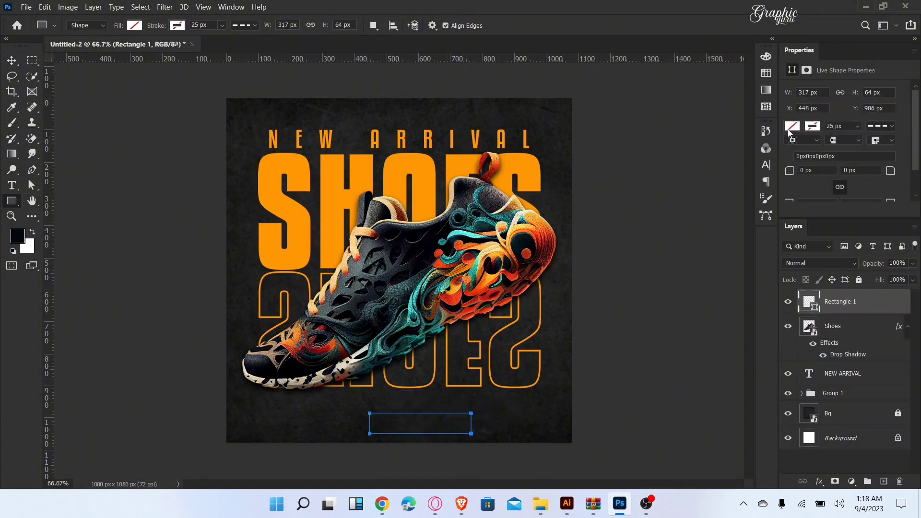
click(812, 126)
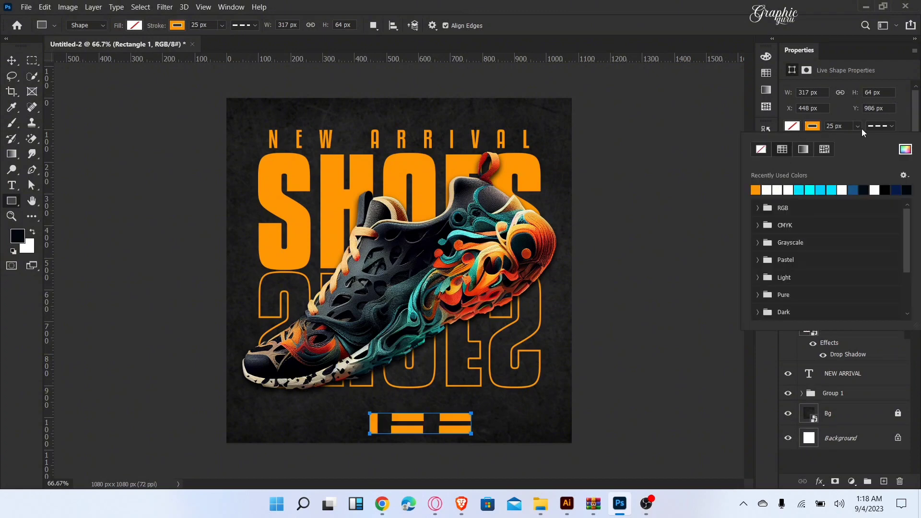
click(253, 25)
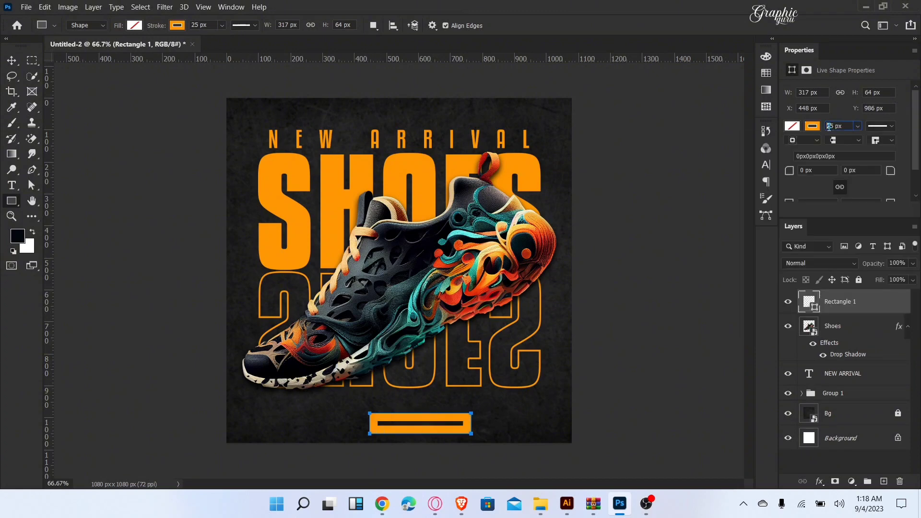
text(3 px)
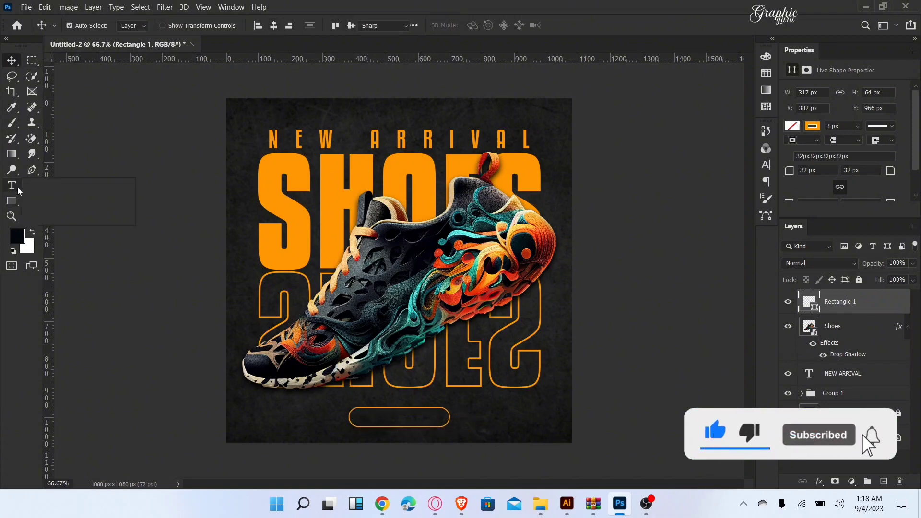
Step: Type orange ORDER NOW inside the outline and centre it horizontally
click(11, 185)
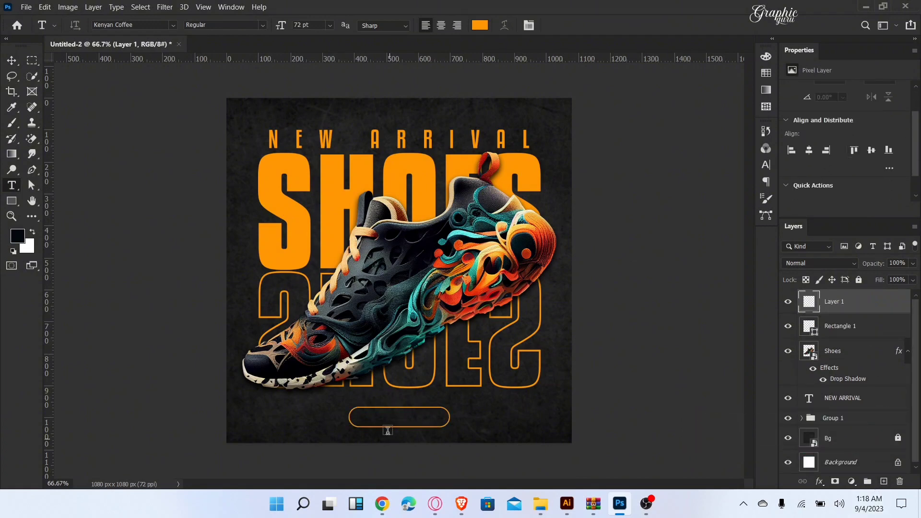
text(ORDER NOW)
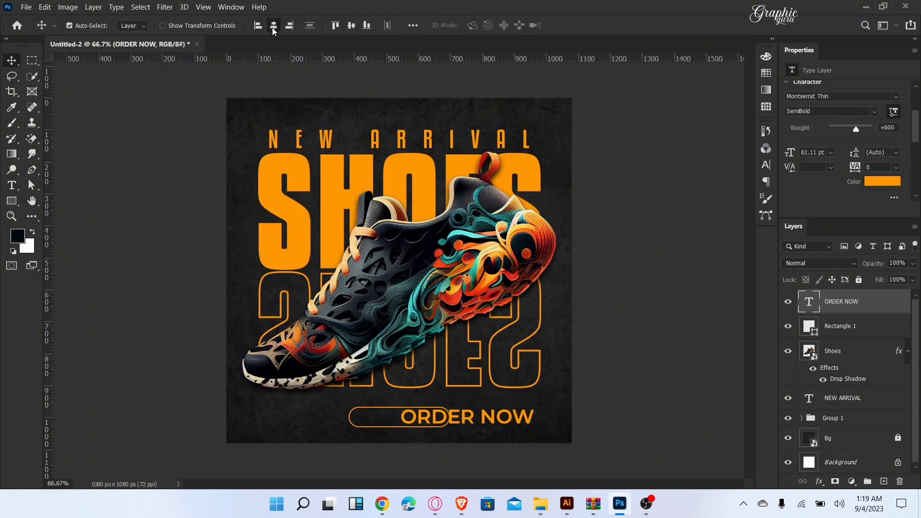
click(273, 25)
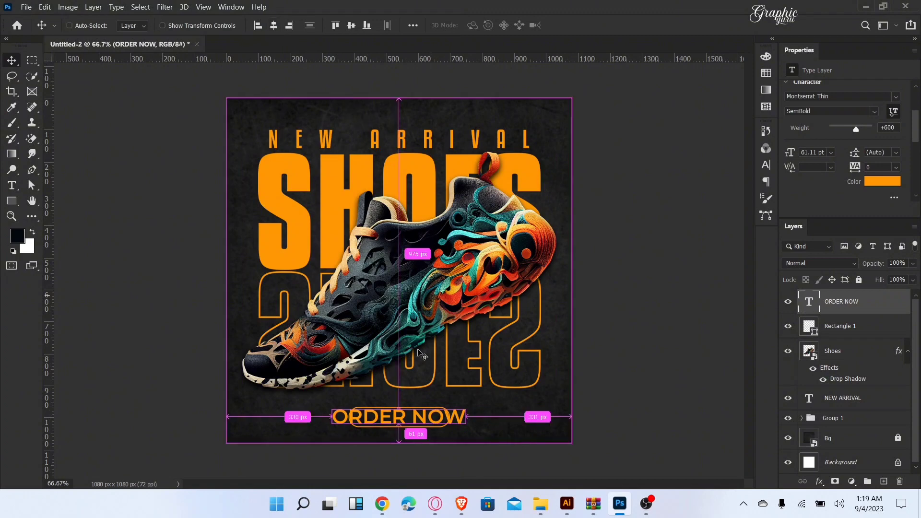